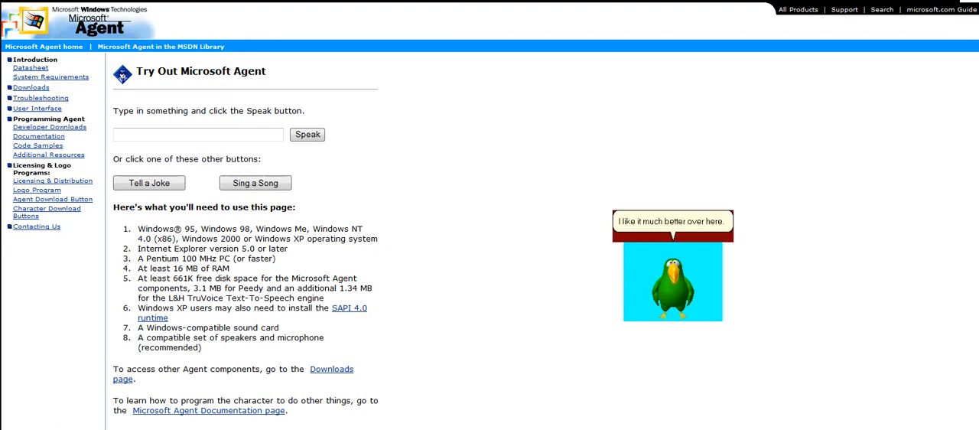
Step: Have Peedy tell a joke, then start him singing a song
click(149, 183)
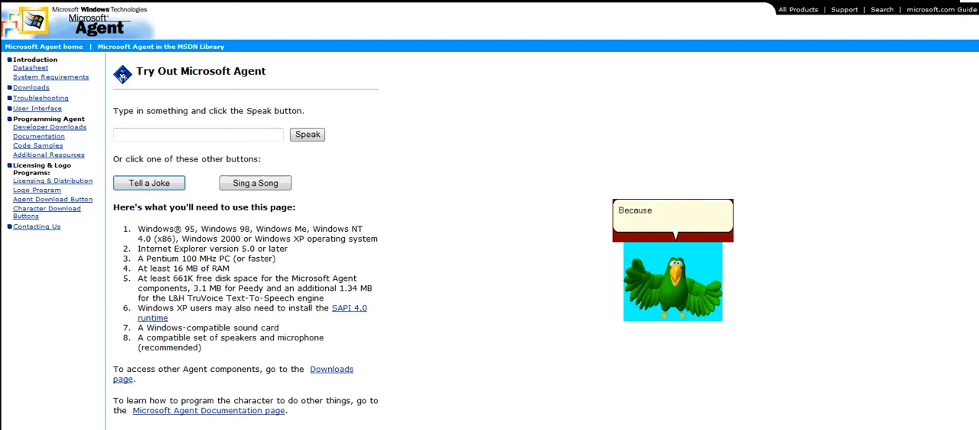
click(148, 182)
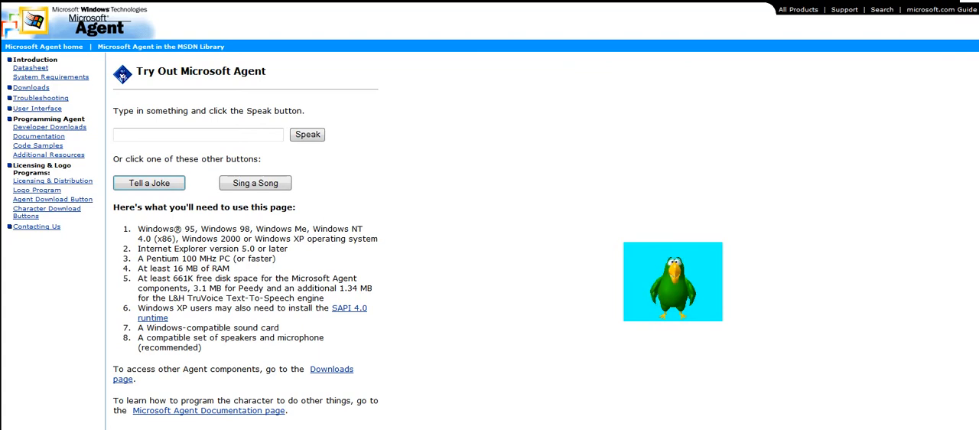
click(148, 183)
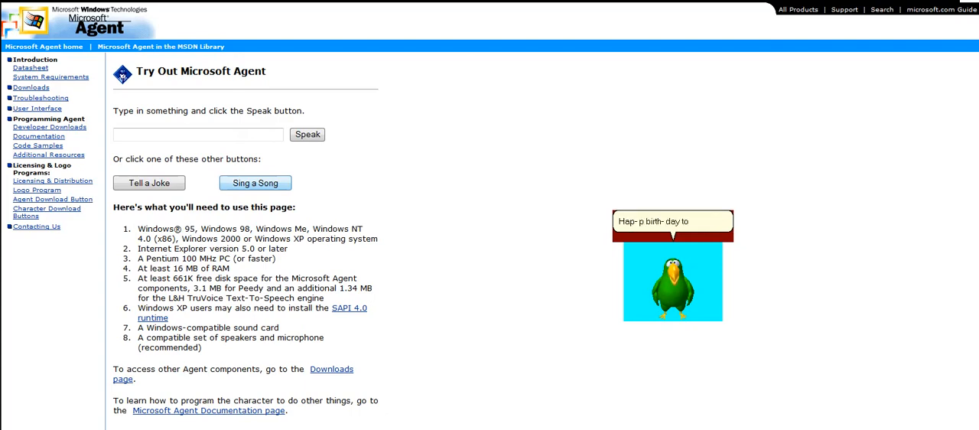
Step: Let Peedy sing Happy Birthday and speak the typed message about the website
click(254, 184)
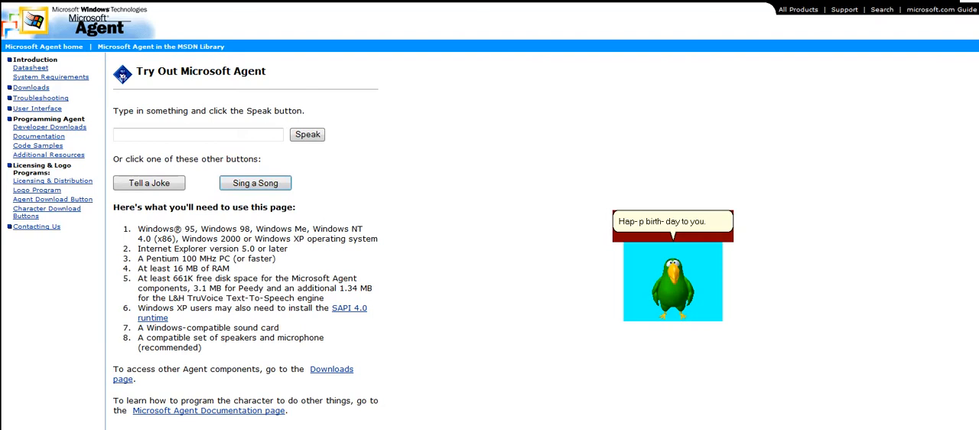
click(254, 184)
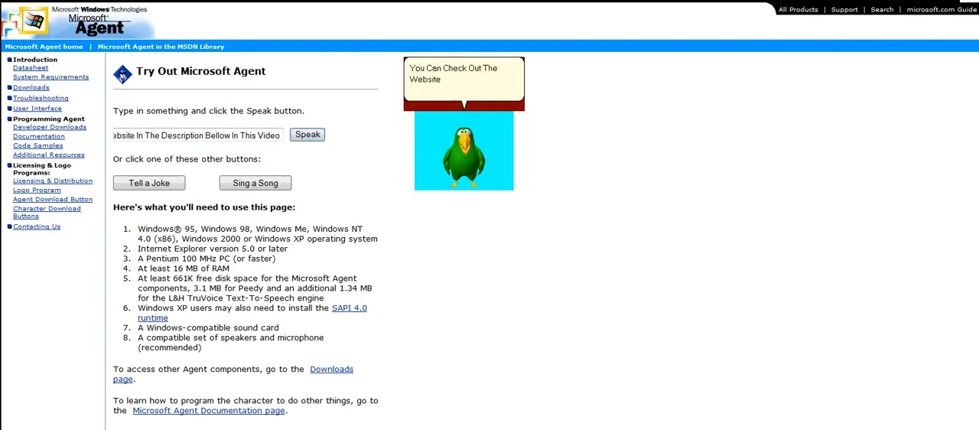
Step: Have Peedy speak the website and goodbye messages, then hide him via his character menu
click(306, 134)
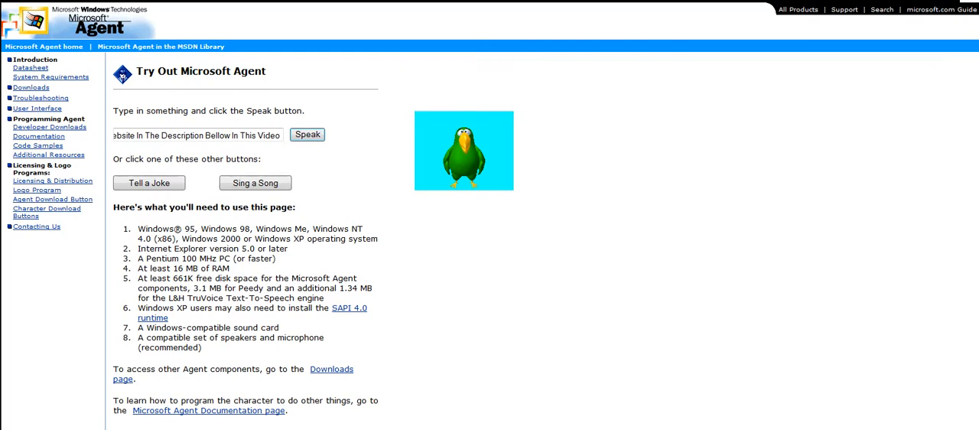
click(306, 135)
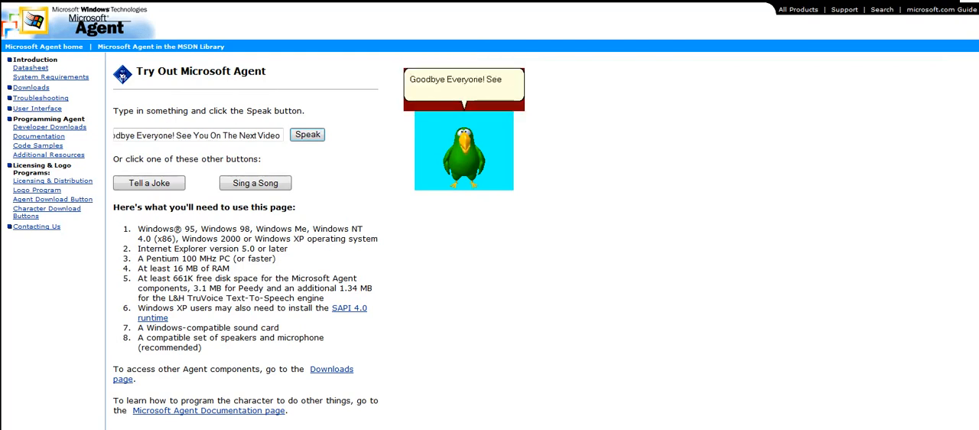
right_click(463, 150)
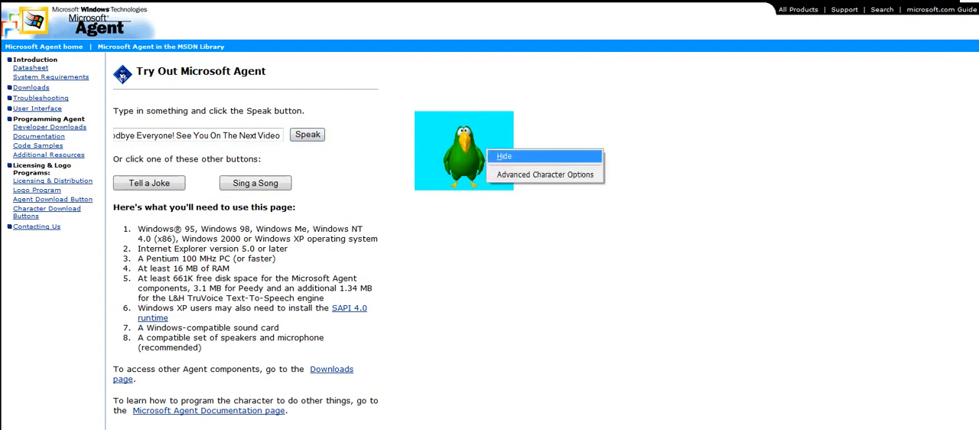
click(504, 156)
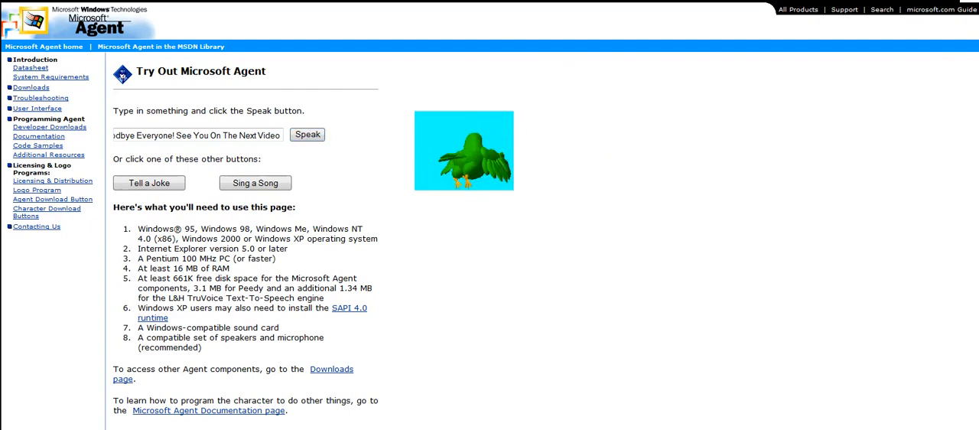